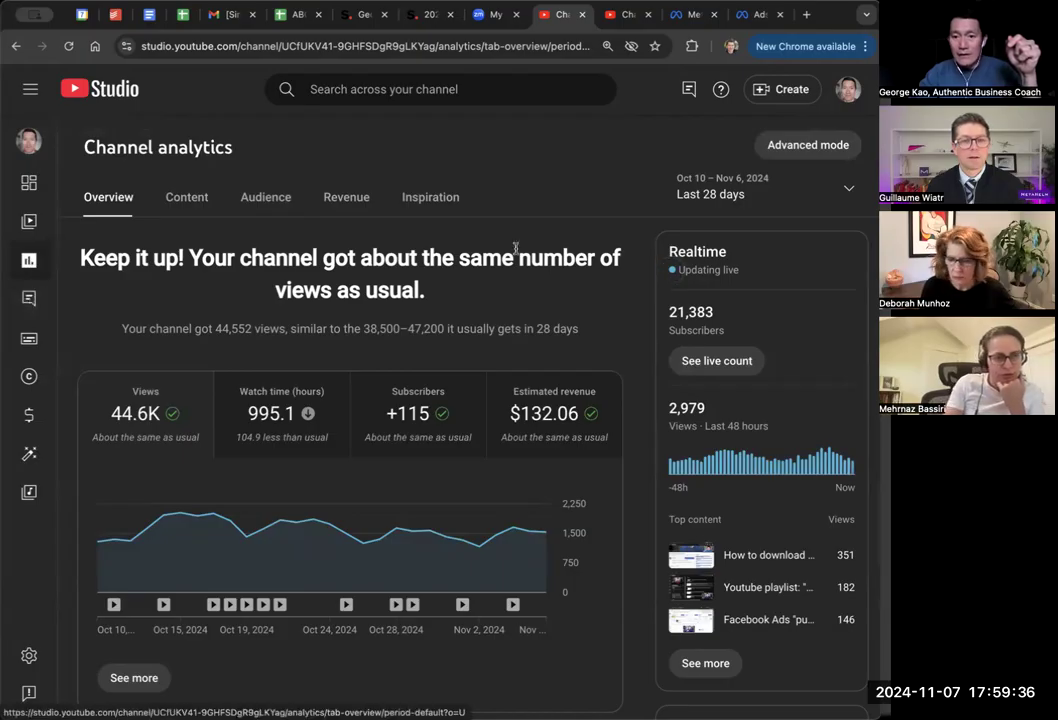
# Switch Channel analytics to Advanced mode and scroll to the per-video Content table.
pyautogui.click(807, 145)
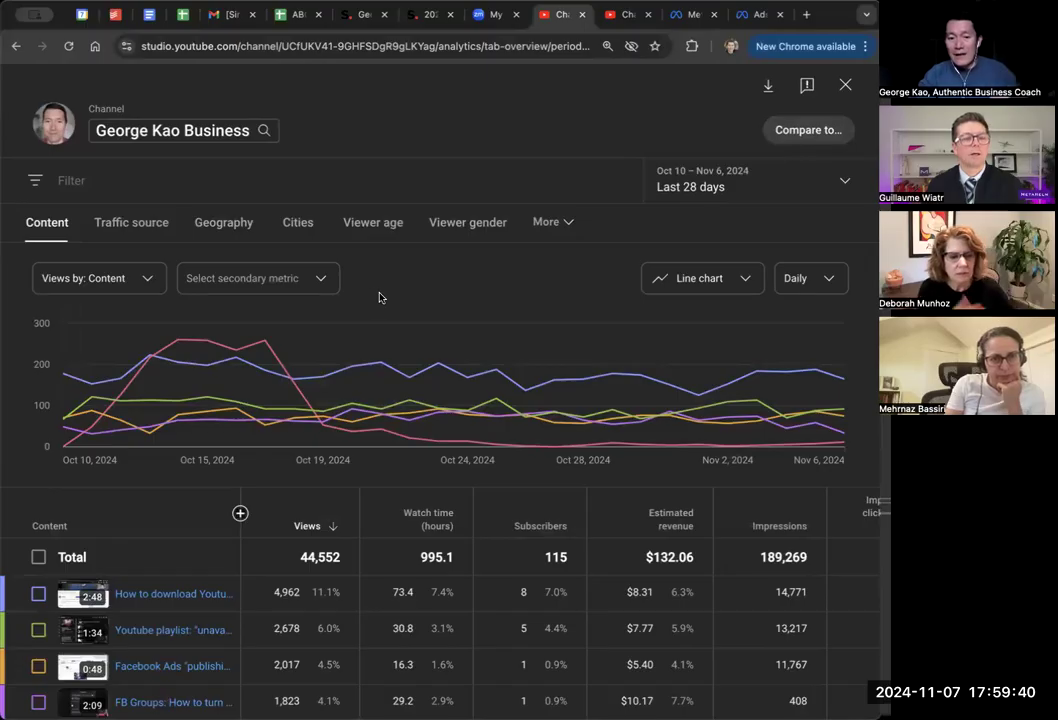
pyautogui.scroll(-3)
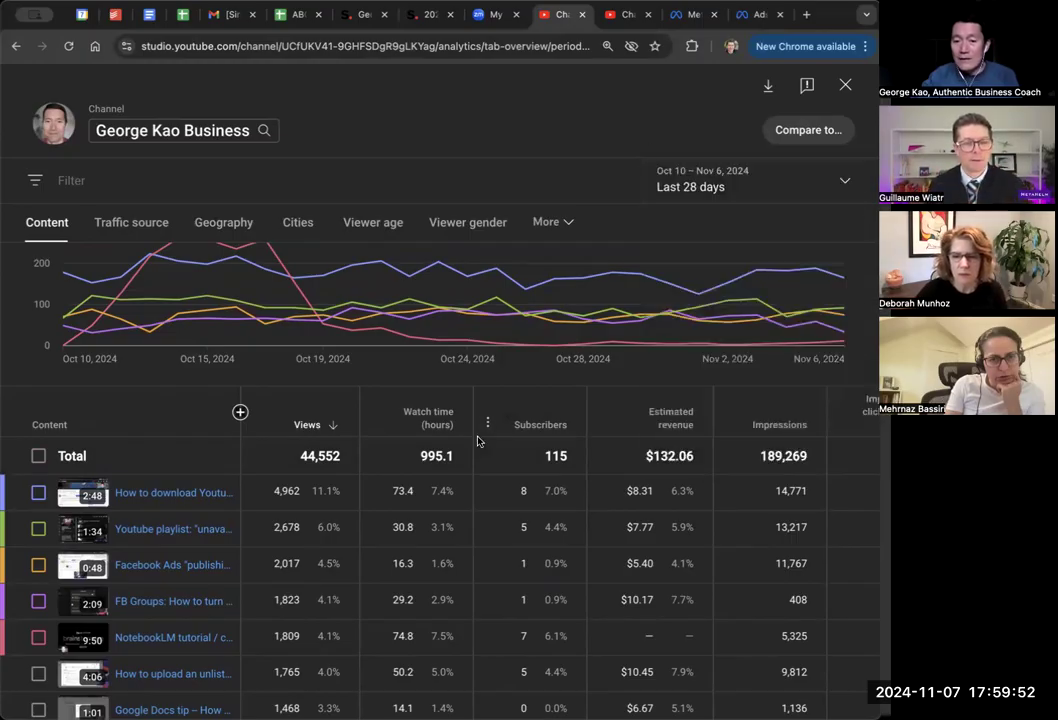
pyautogui.moveTo(540, 424)
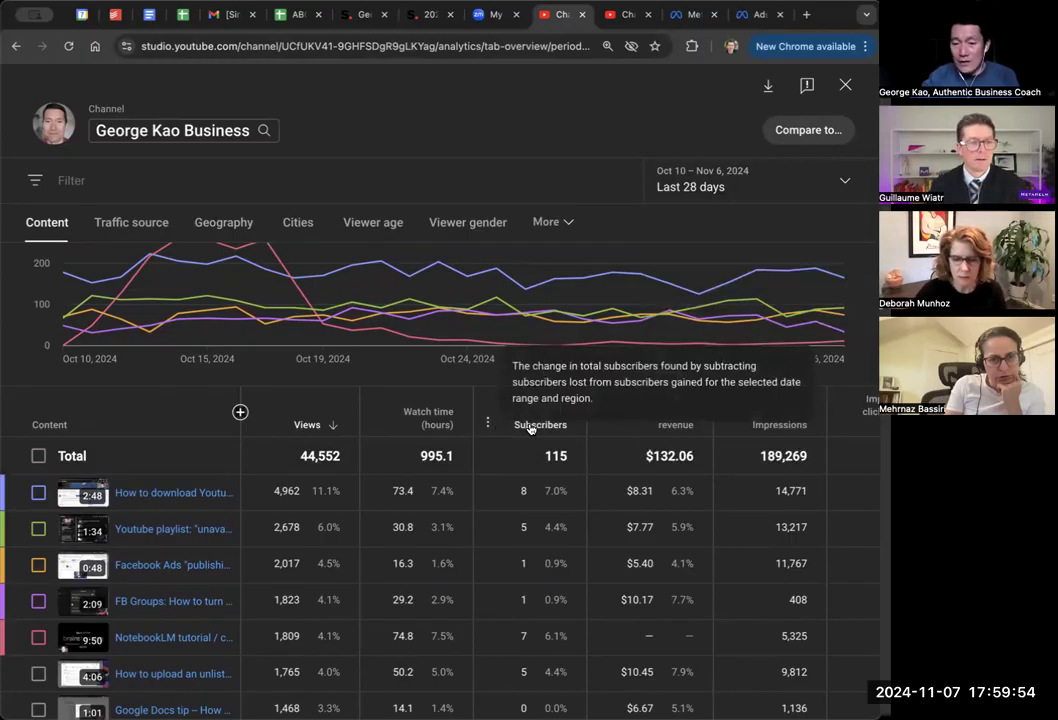
# Sort the Content table by Subscribers, descending, and scroll through the ranked videos.
pyautogui.click(540, 424)
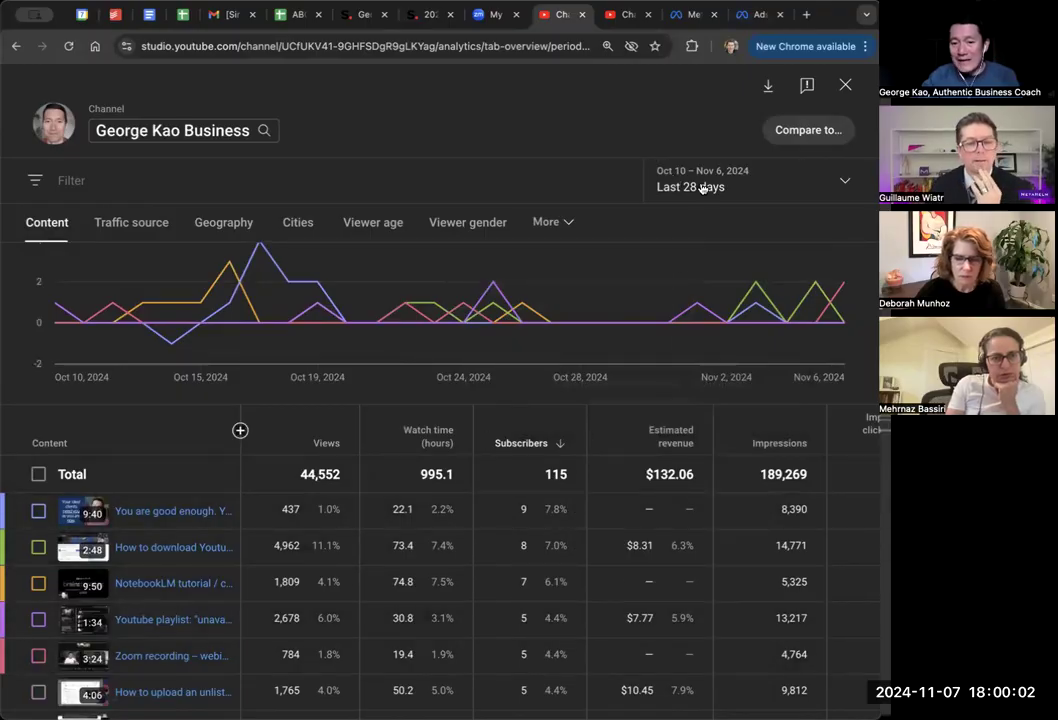
pyautogui.scroll(-3)
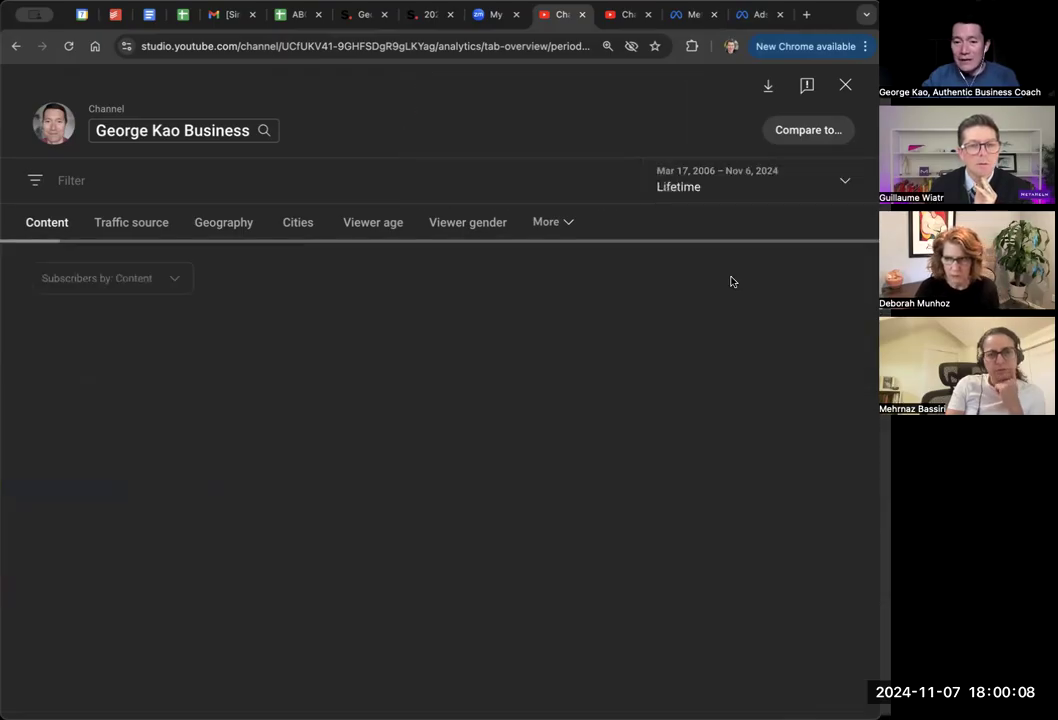
pyautogui.moveTo(557, 139)
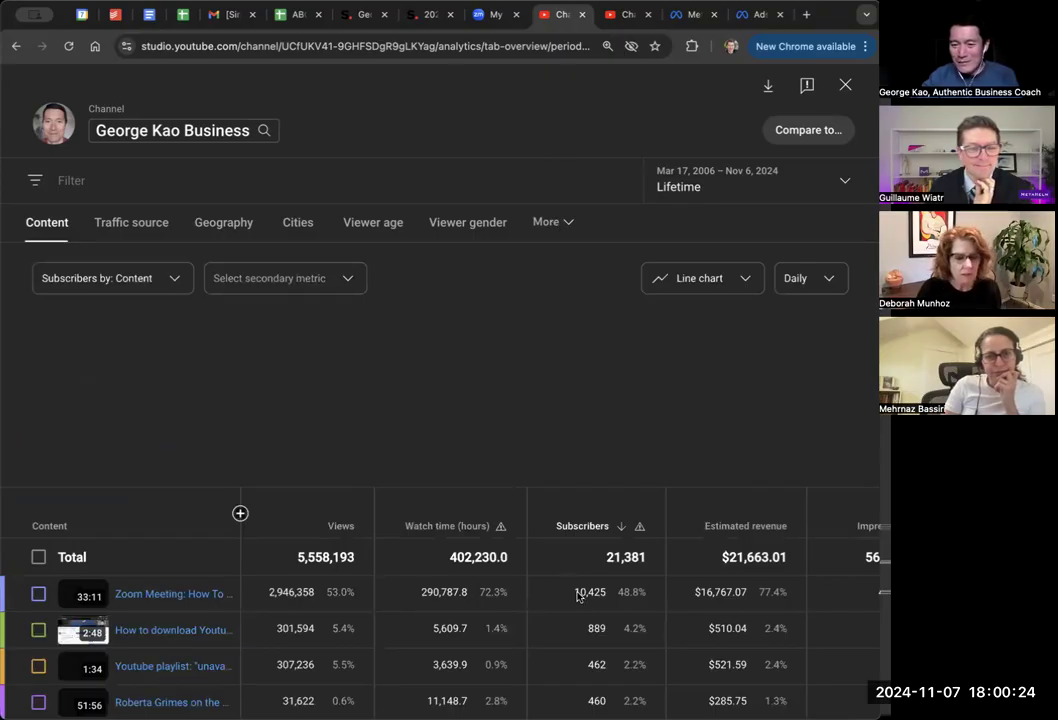
pyautogui.moveTo(570, 408)
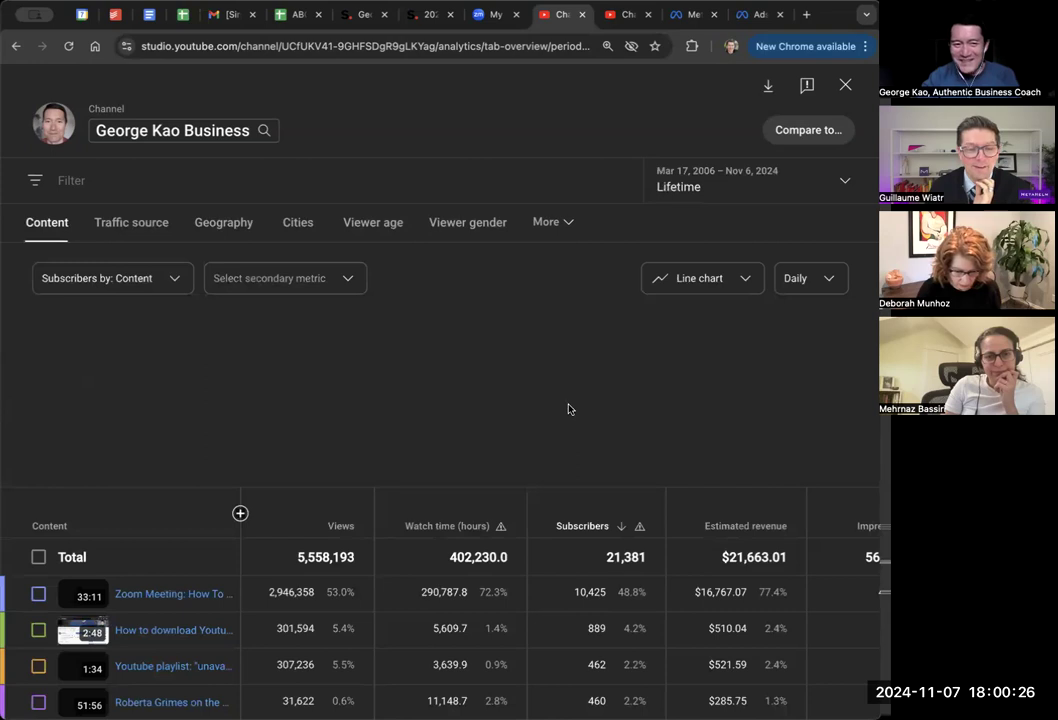